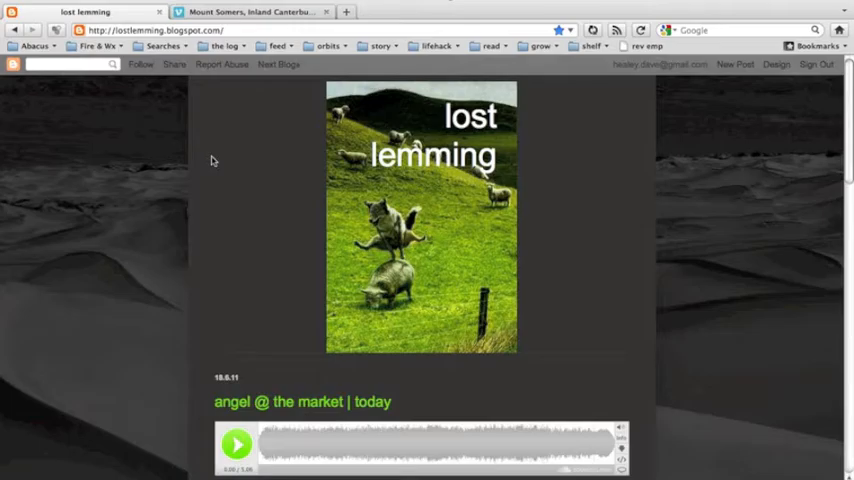
mouse_move(738, 70)
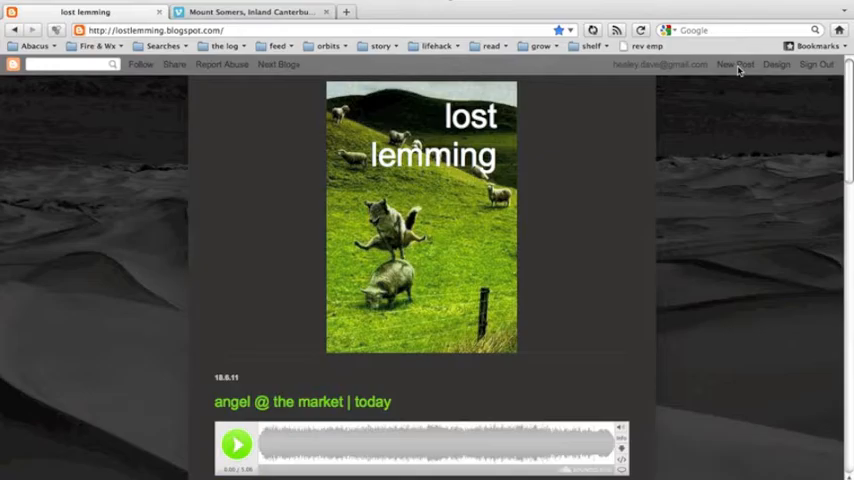
Start a new post on the lost lemming blog and check the Vimeo video page alongside.
click(732, 64)
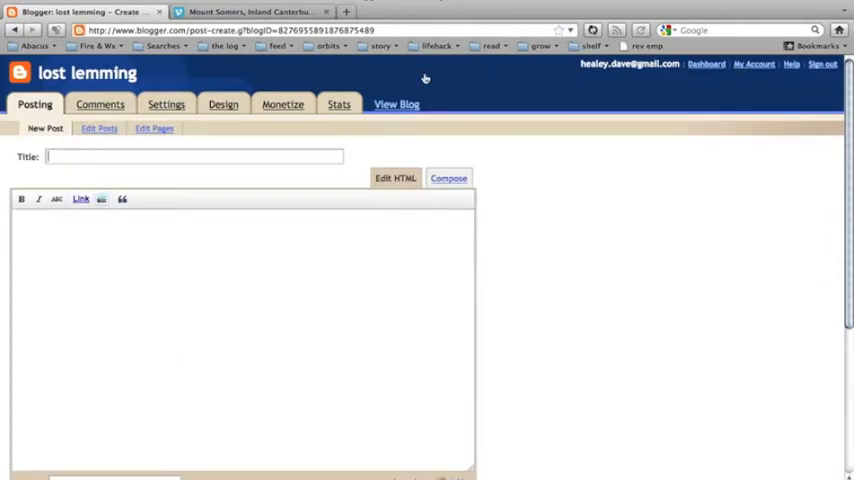
click(250, 12)
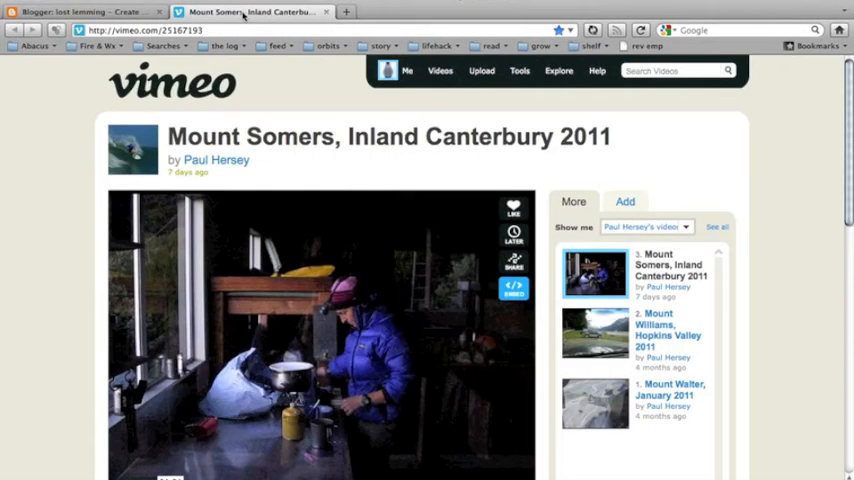
scroll(down, 3)
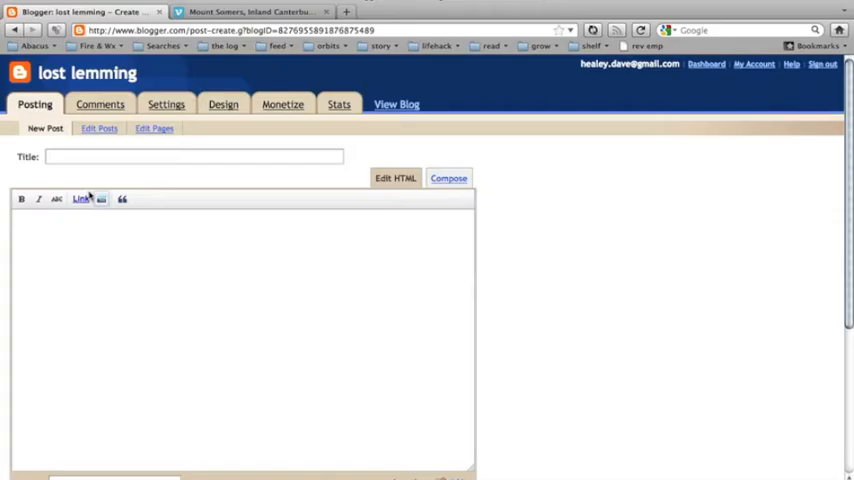
Title the post 'crazy bird' with body 'crazy climbers in sunshine with whacky green bird'.
text(crazy bir)
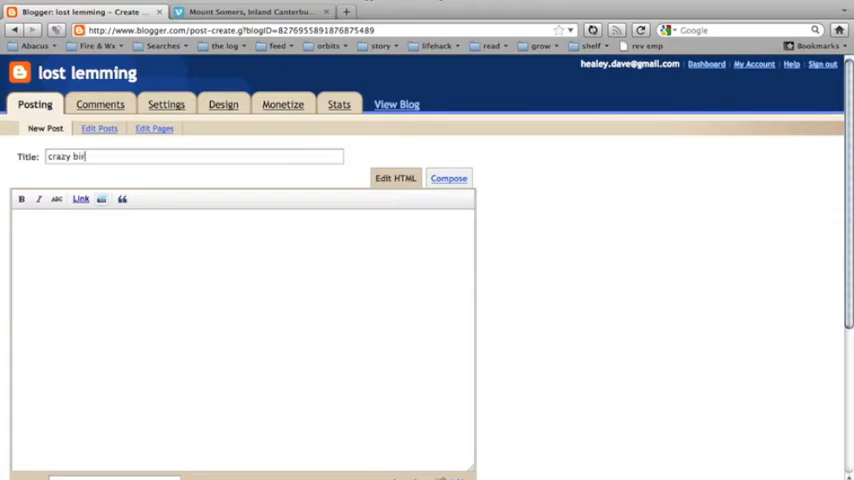
text(d)
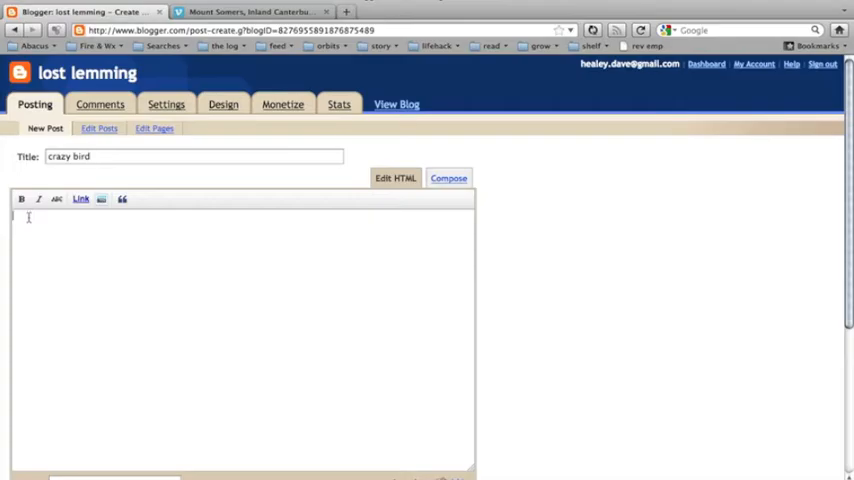
text(crazy climbers in sunshine with whacky green bird)
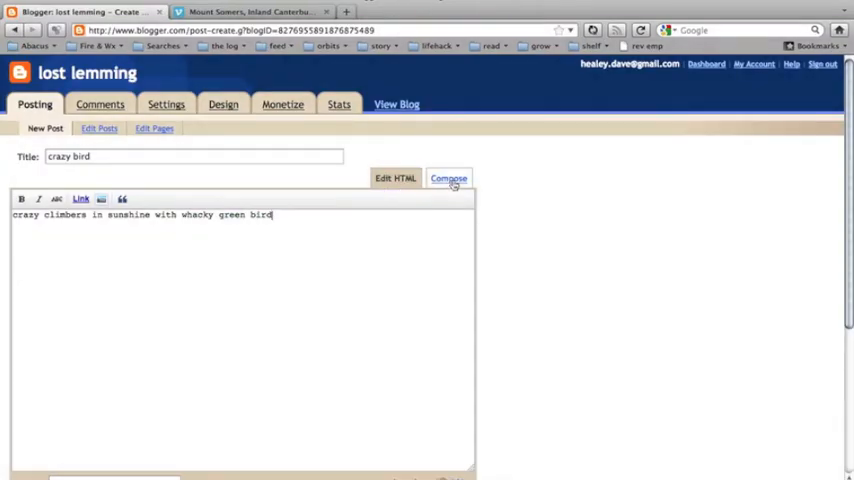
View the post in Compose mode, then return to its raw Edit HTML view.
click(448, 178)
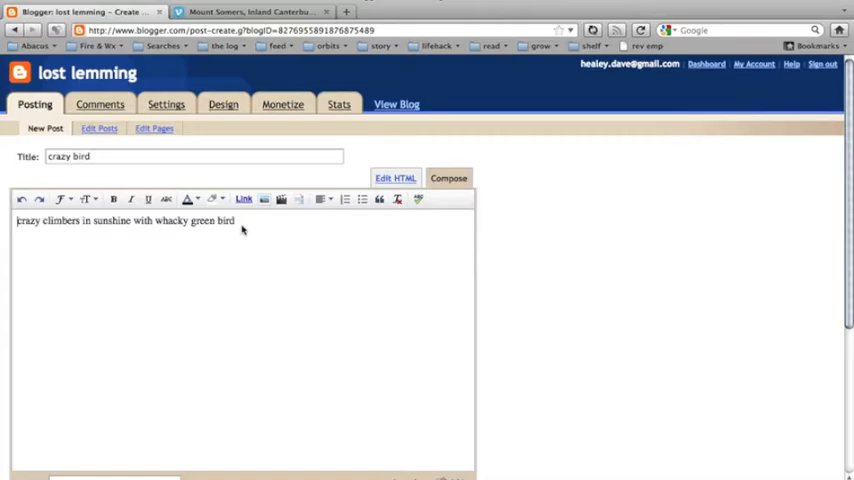
mouse_move(324, 236)
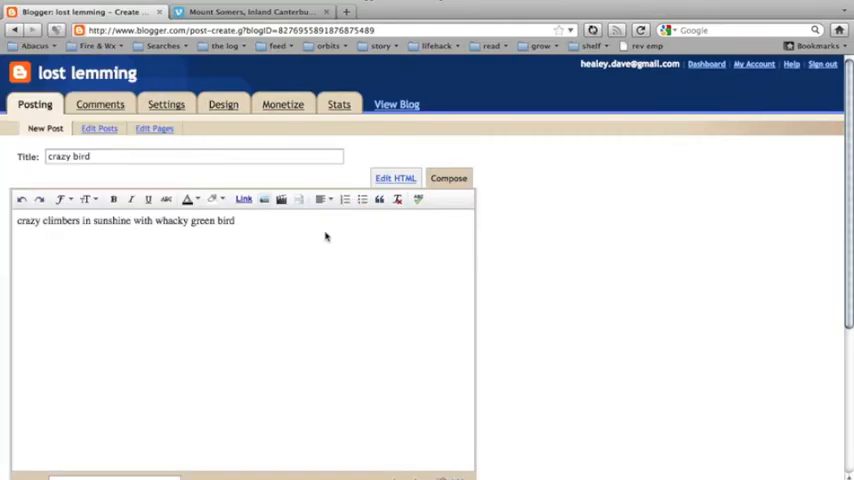
click(394, 178)
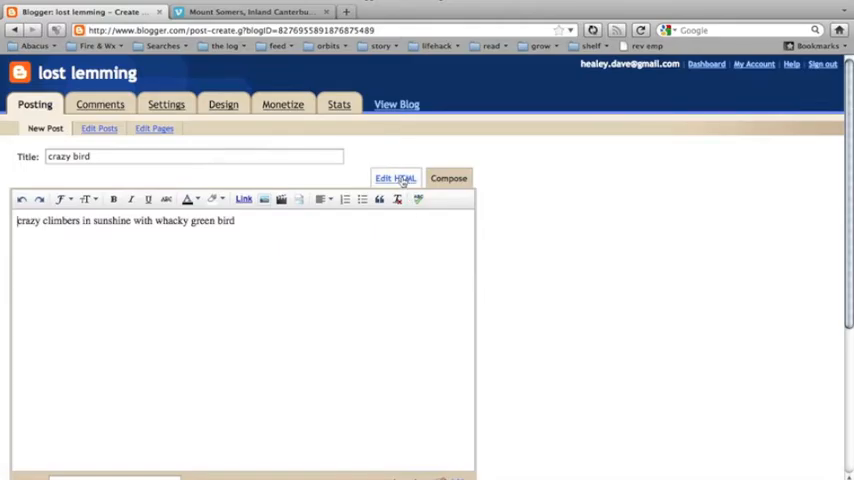
click(396, 178)
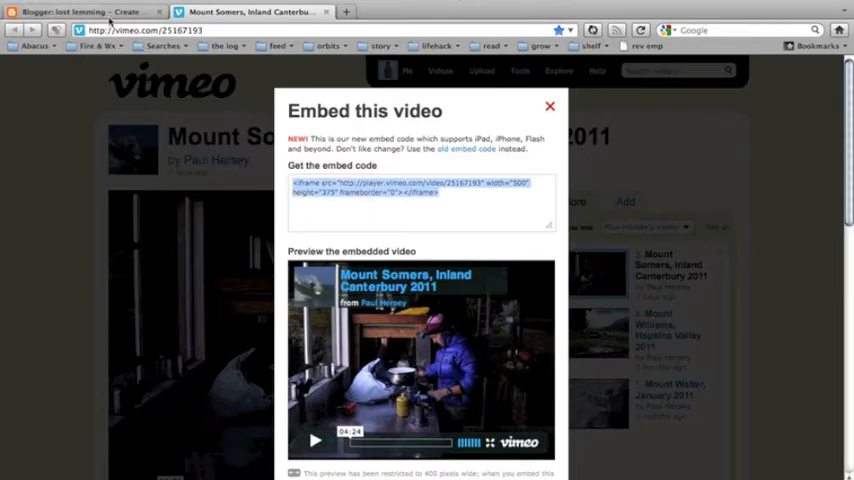
Copy the iframe embed code for the Mount Somers video from Vimeo's embed window.
click(80, 12)
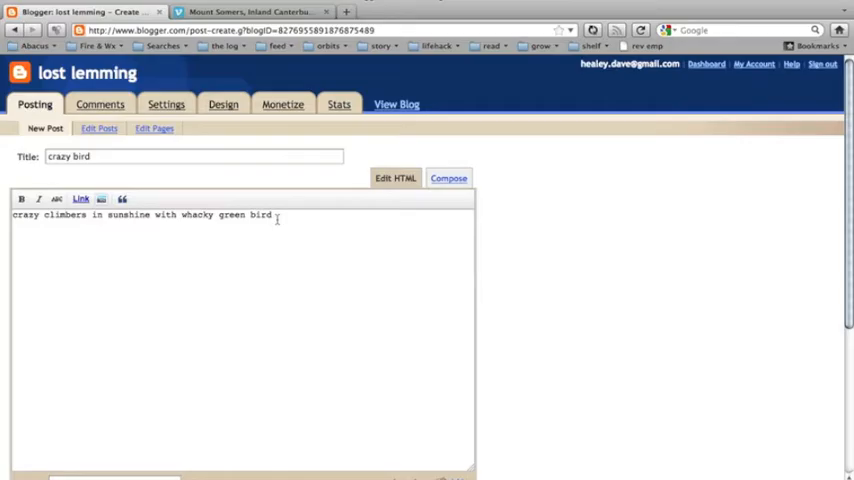
Add the Vimeo iframe embed (video 25167193, 500x375) below the body text and preview the post.
text(<iframe src="http://player.vimeo.com/video/25167193" width="500" height="375" frameborder="0"></iframe>)
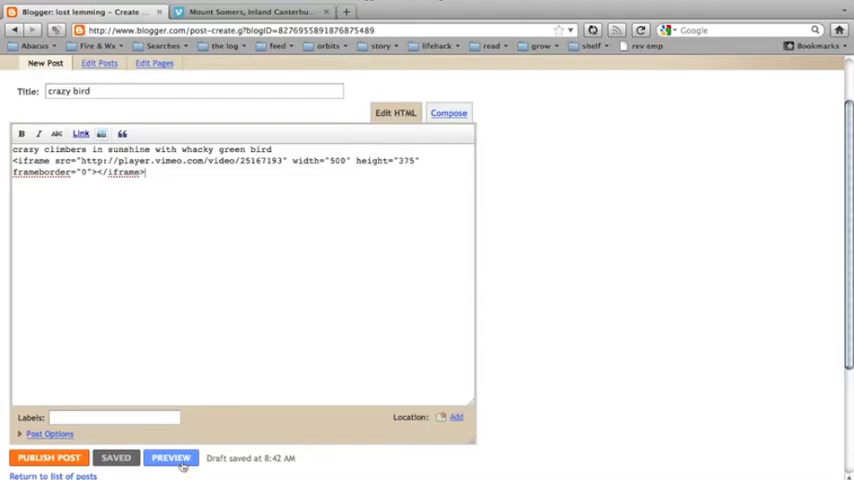
click(170, 456)
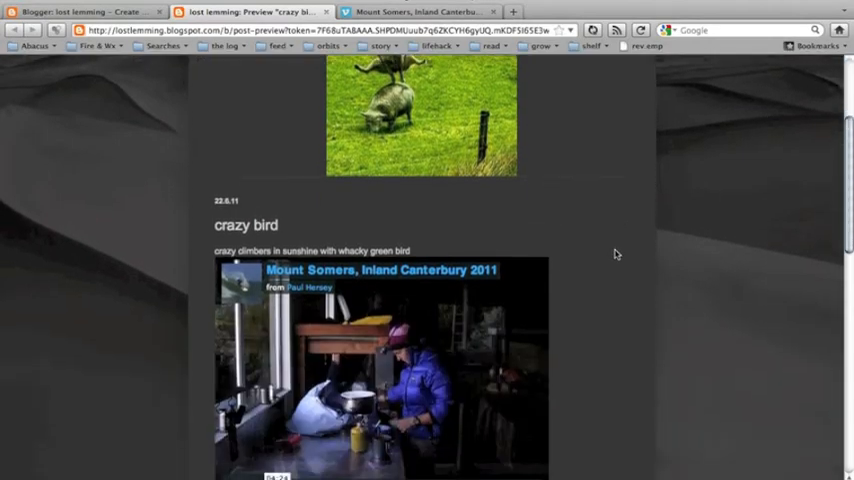
Scroll the preview to see the embedded Mount Somers video under the post text.
scroll(down, 3)
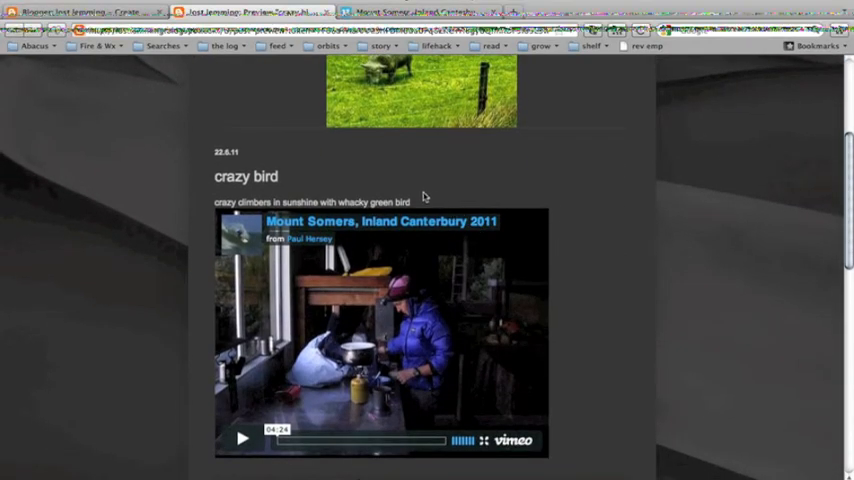
mouse_move(408, 206)
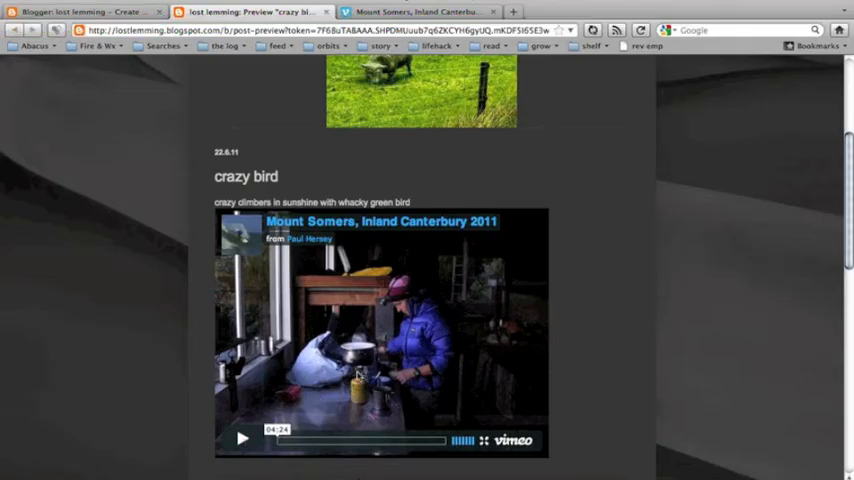
mouse_move(604, 338)
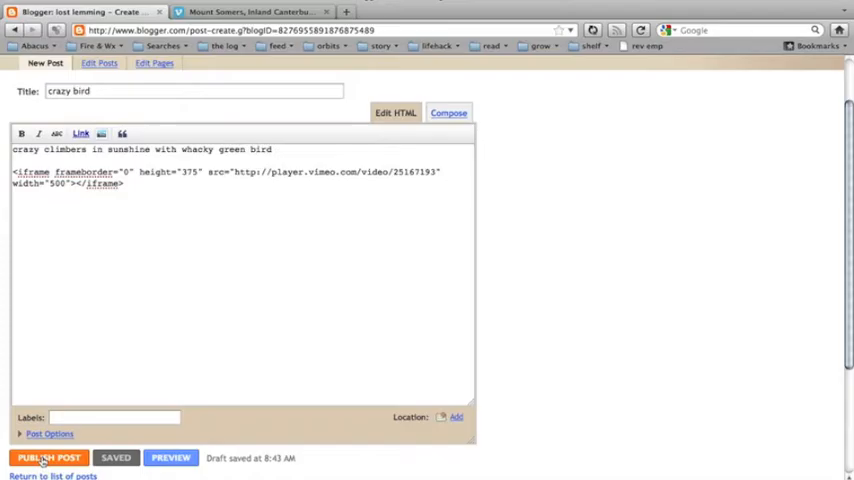
Publish the crazy bird post and scroll to it on the lost lemming blog.
click(48, 458)
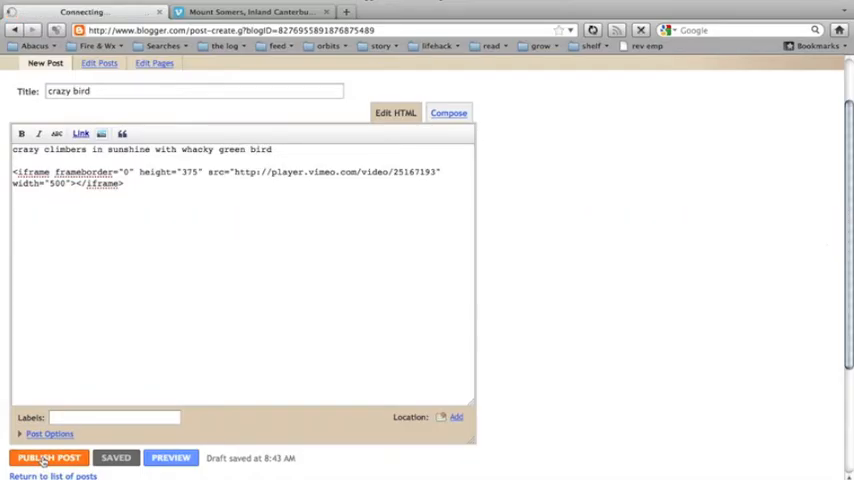
click(48, 456)
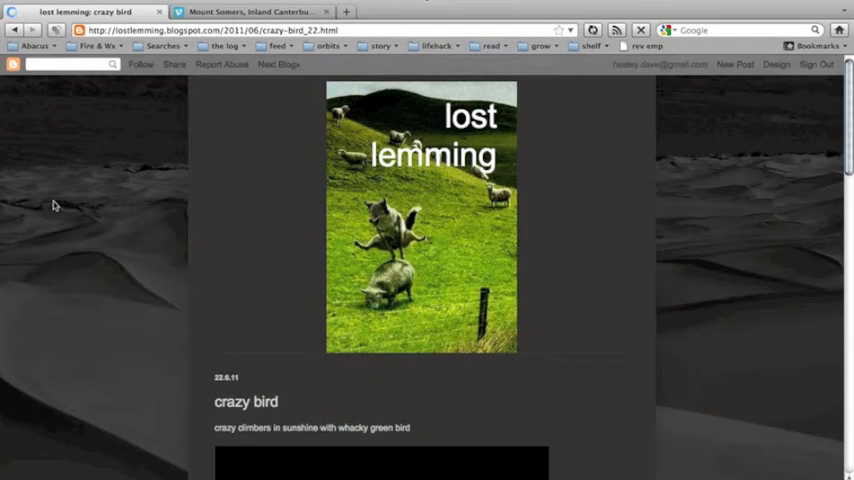
scroll(down, 3)
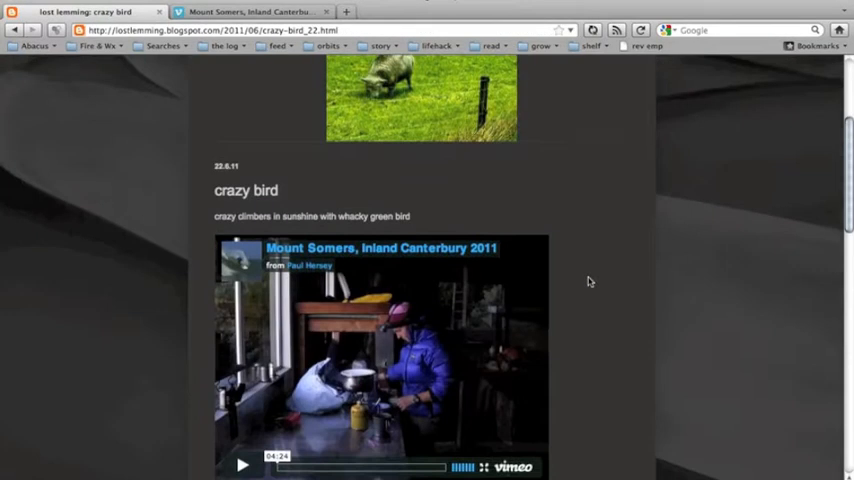
scroll(down, 3)
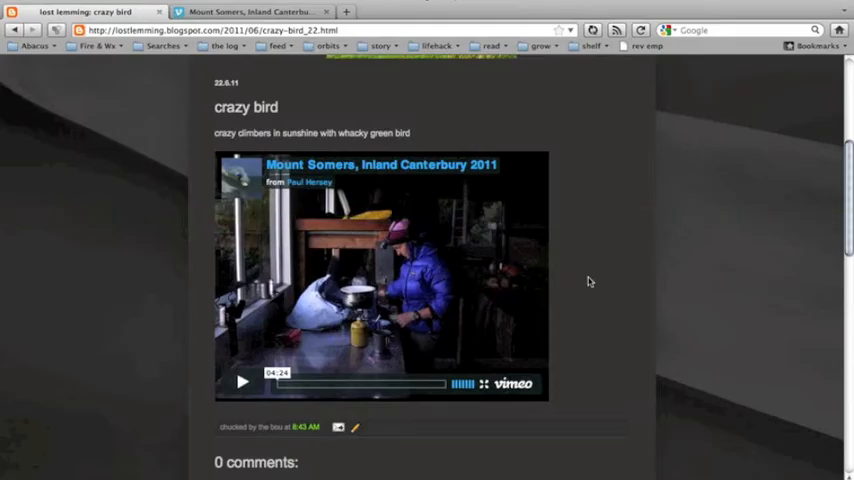
mouse_move(412, 132)
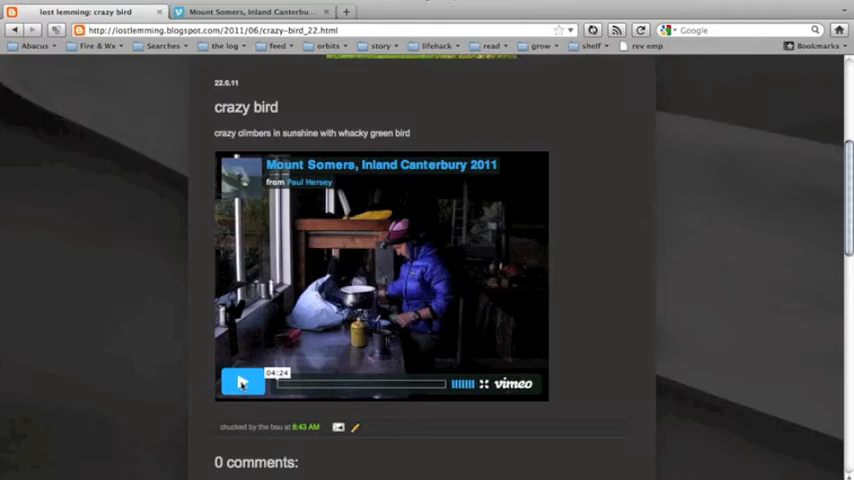
Play the embedded video on the published post, then reopen the post for editing.
click(242, 384)
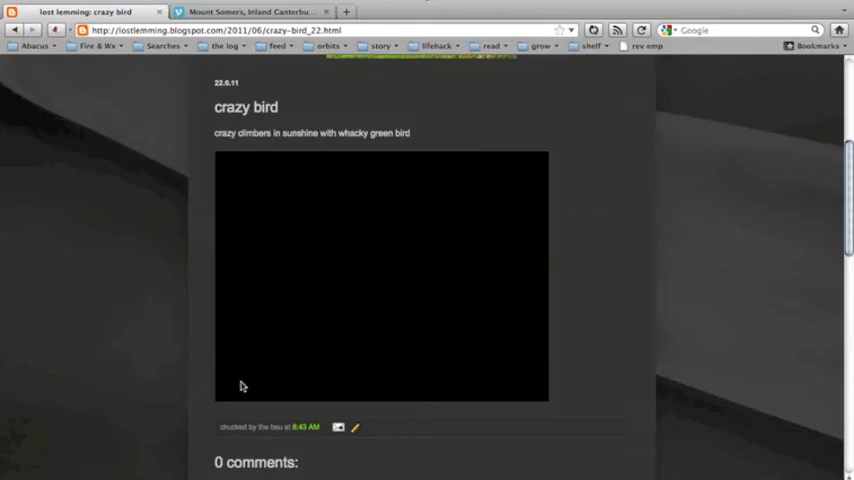
click(356, 428)
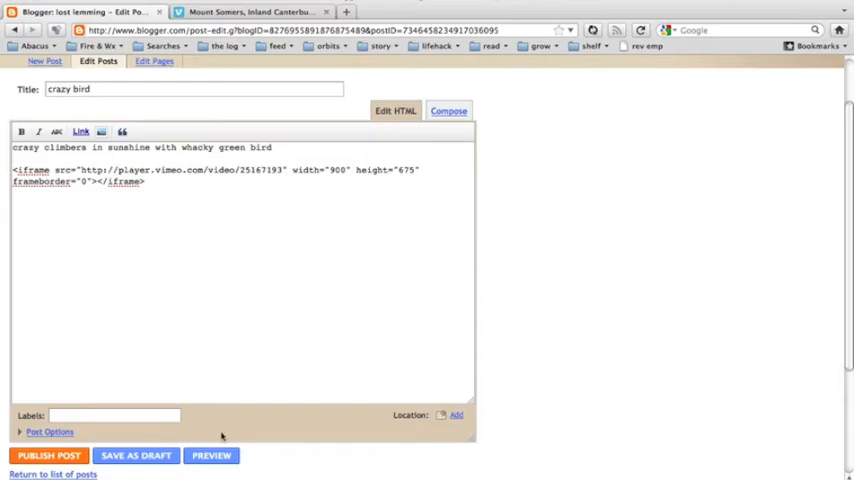
Preview the post with the 800x675 video, then return to the editor and remove the iframe code.
click(212, 456)
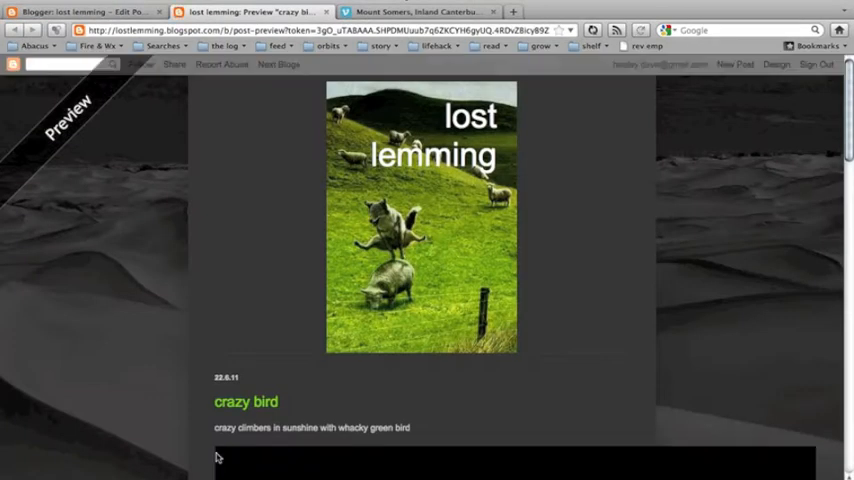
scroll(down, 3)
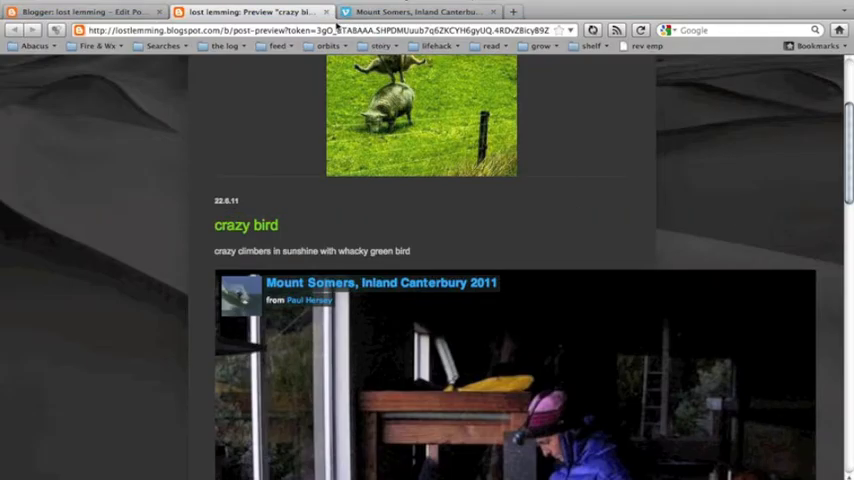
click(84, 12)
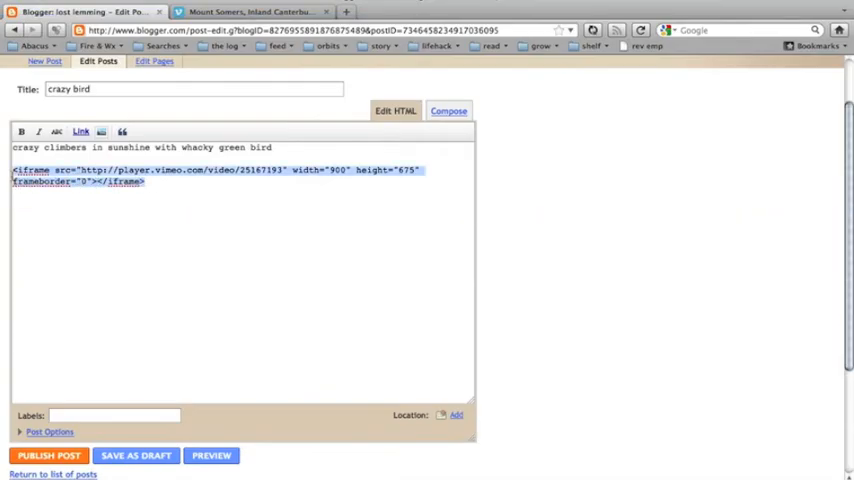
key(Delete)
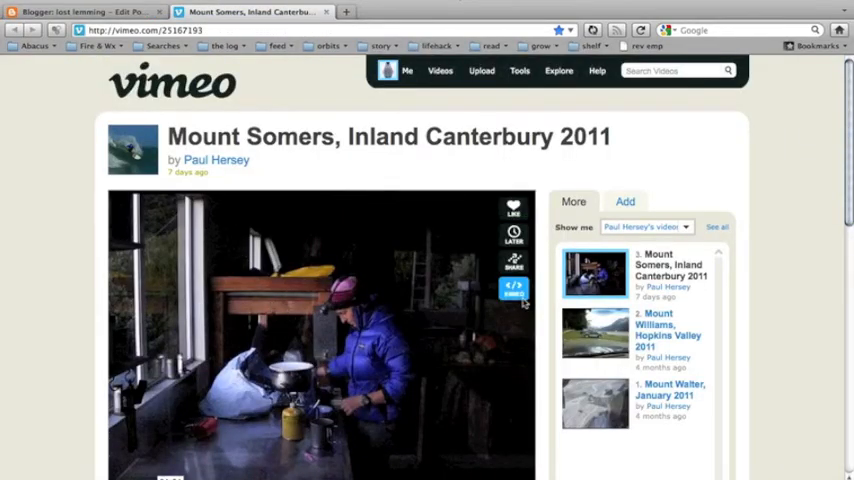
In Vimeo's embed options for the Mount Somers video, set the player size to 400x300.
click(514, 288)
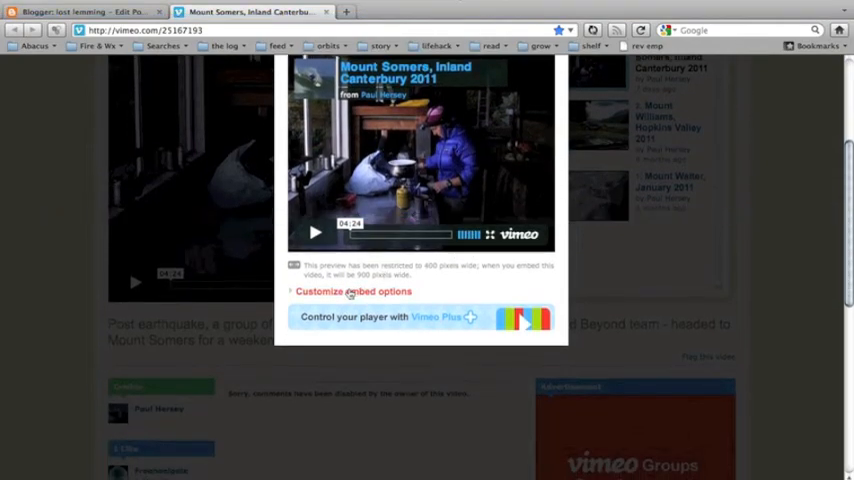
click(352, 292)
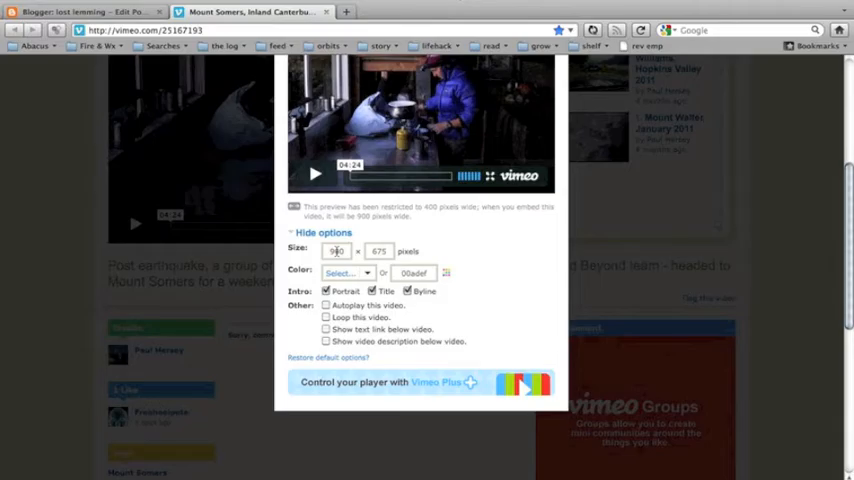
click(336, 252)
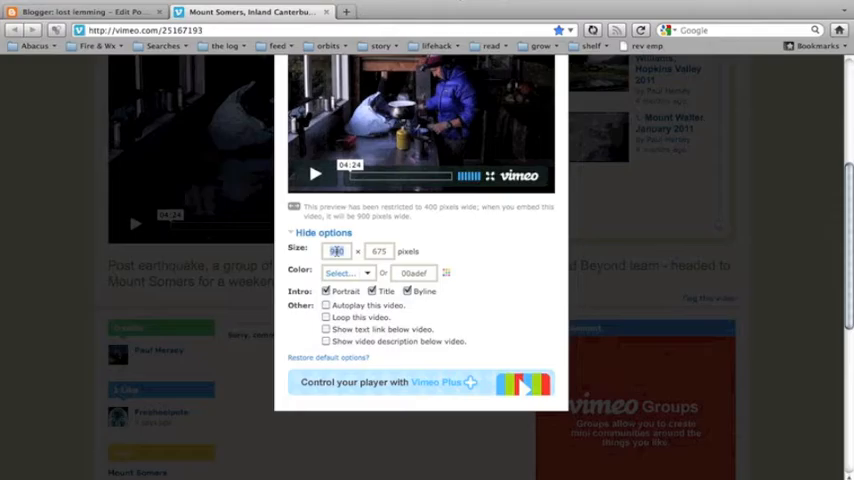
text(400)
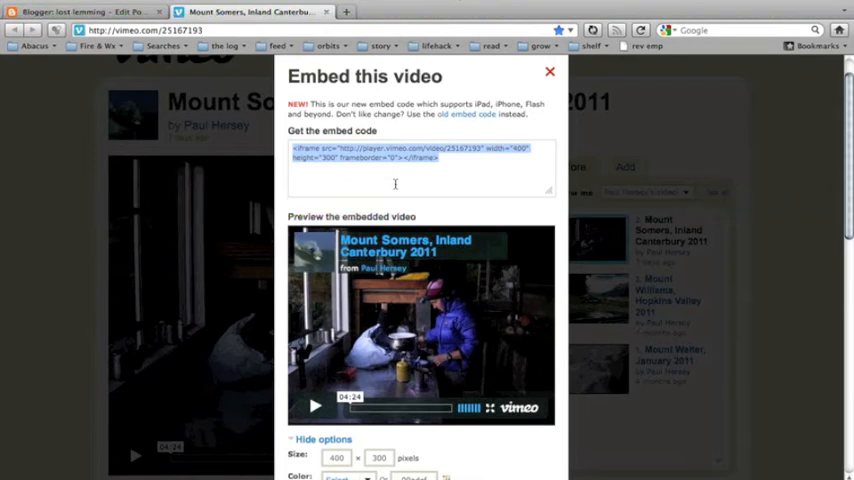
Put the 400x300 Vimeo iframe into the post's HTML below the text and preview it.
click(80, 12)
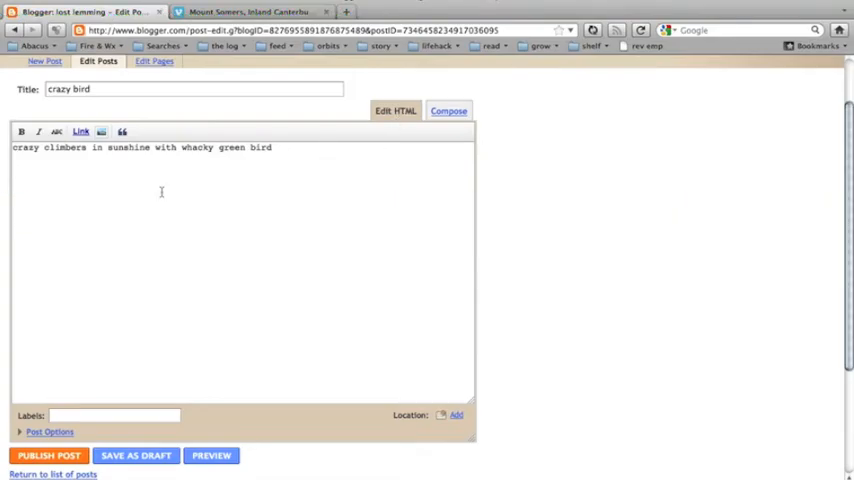
text(<iframe src="http://player.vimeo.com/video/25167193" width="400" height="300" frameborder="0"></iframe>)
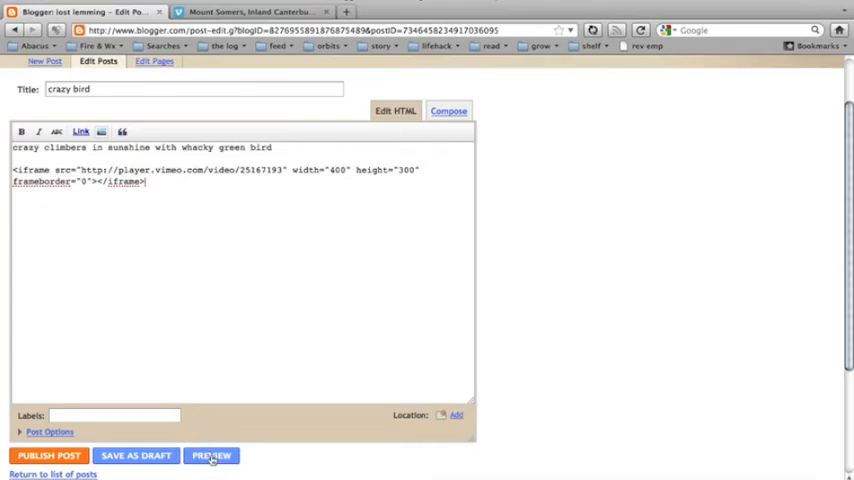
click(212, 456)
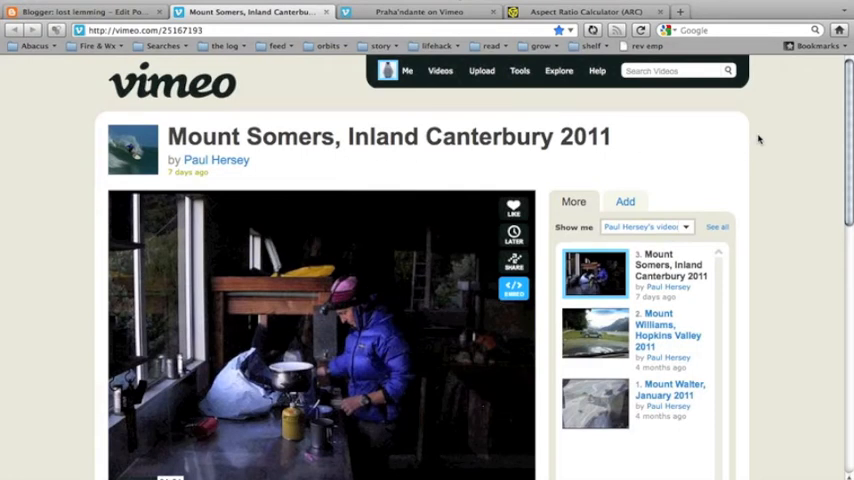
scroll(down, 3)
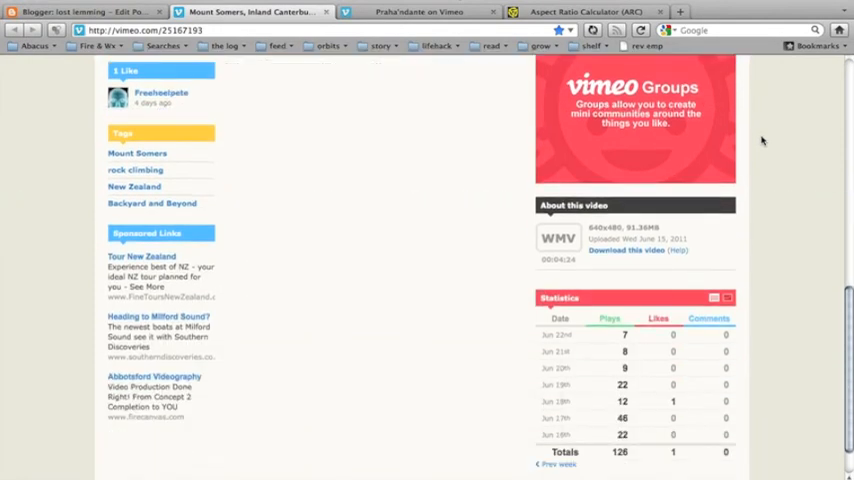
scroll(down, 3)
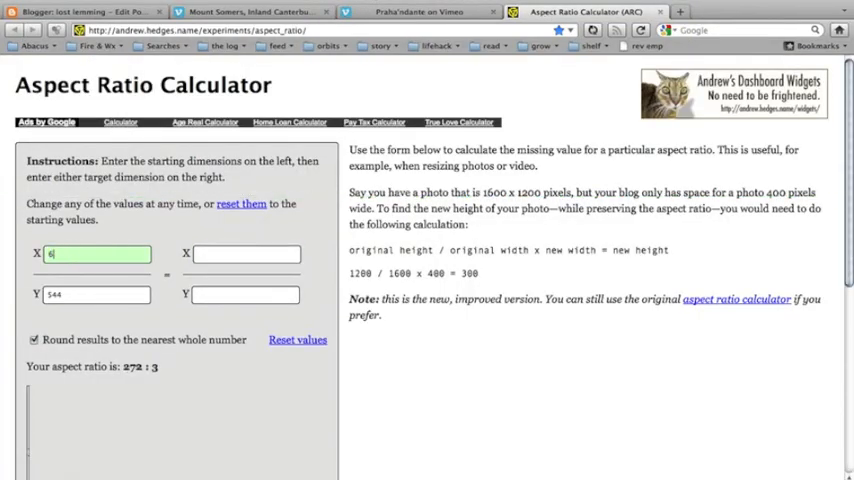
Enter a 640x480 original and width 500 to get a matching height of 375.
text(640)
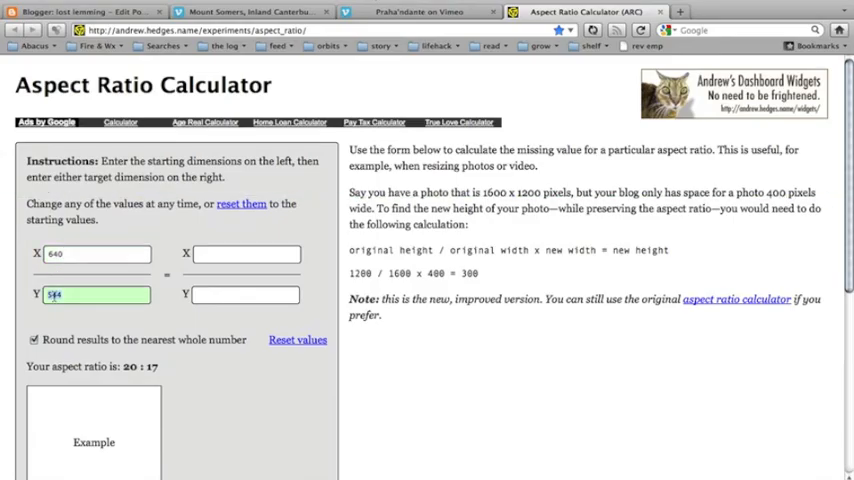
text(480)
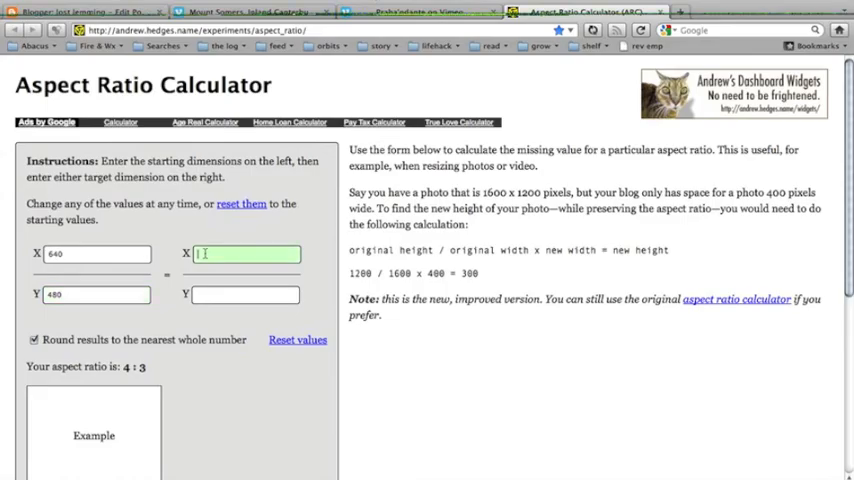
text(500)
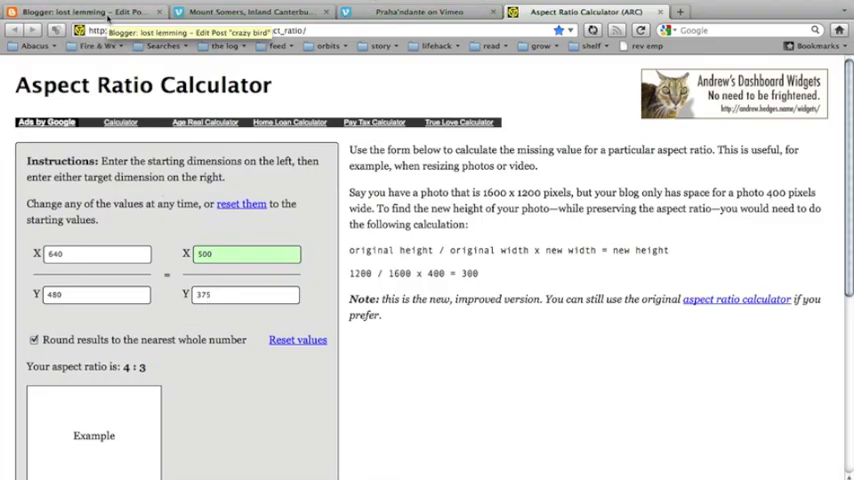
Set the iframe to width 500 and height 375 and preview the crazy bird post.
click(90, 12)
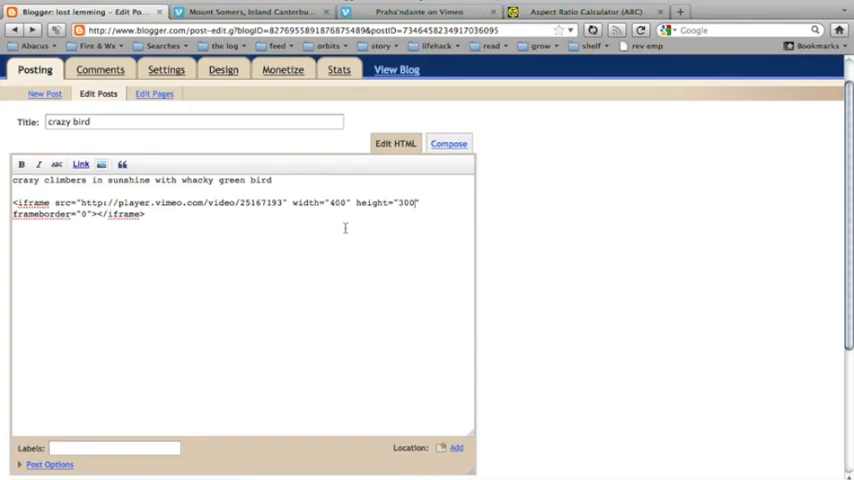
double_click(336, 202)
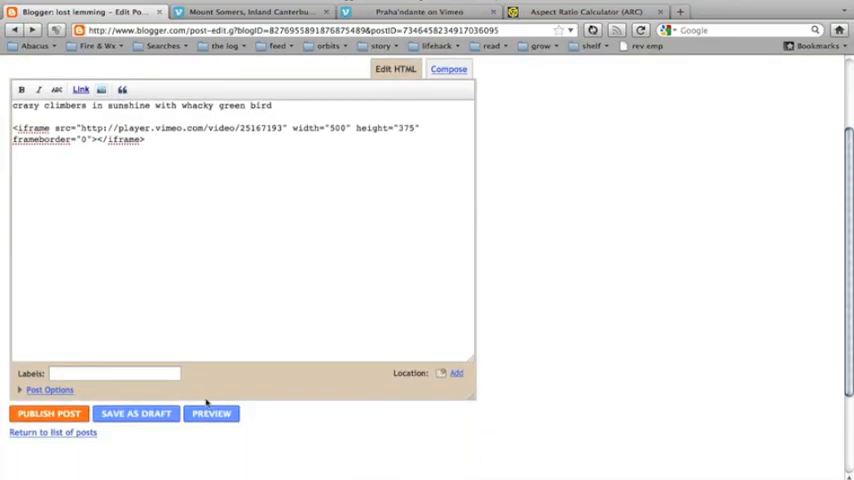
click(212, 412)
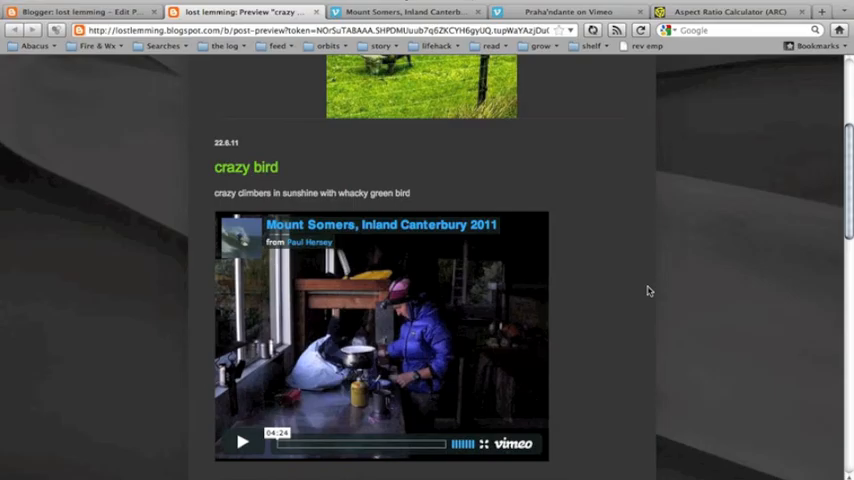
mouse_move(494, 164)
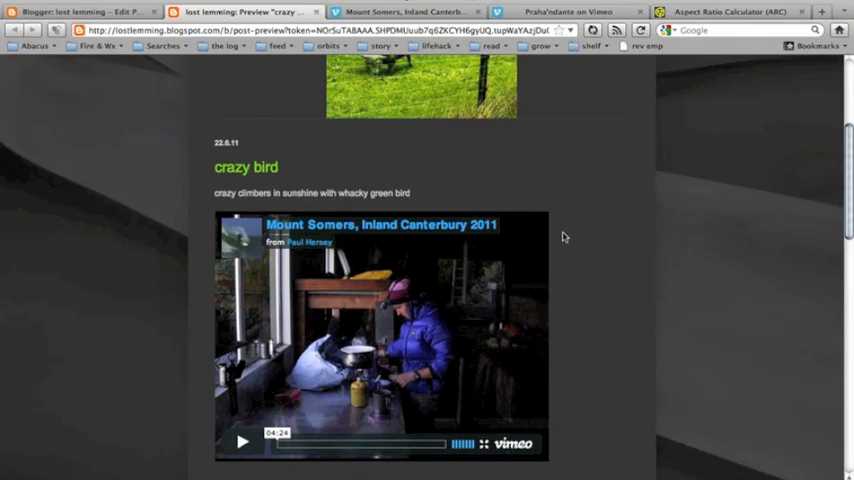
mouse_move(620, 240)
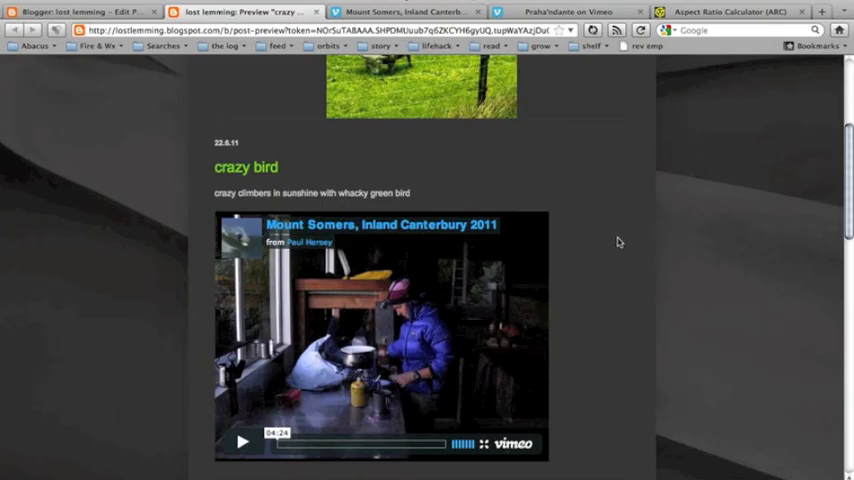
mouse_move(248, 66)
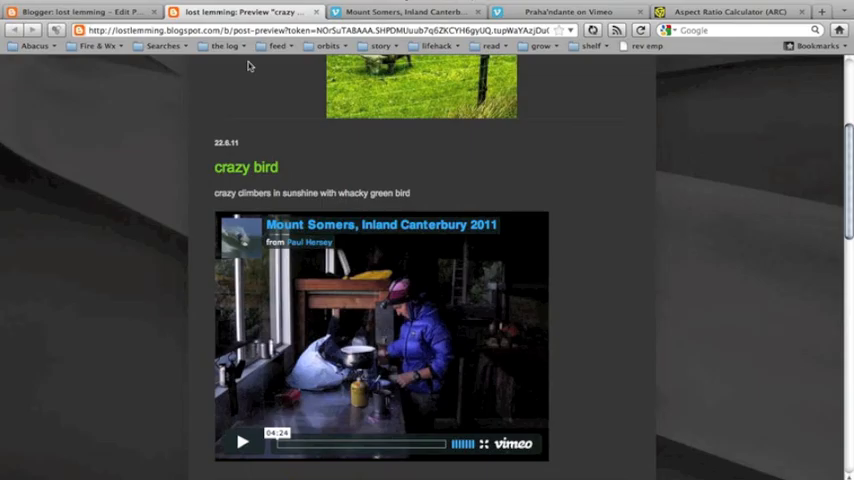
Check the Praha'ndante Vimeo page's About this video box, noting its 1280x544 size.
click(568, 12)
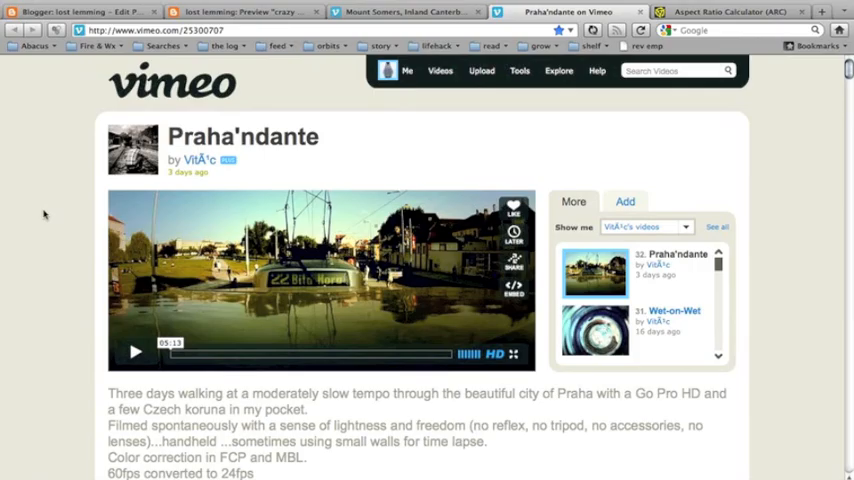
scroll(down, 3)
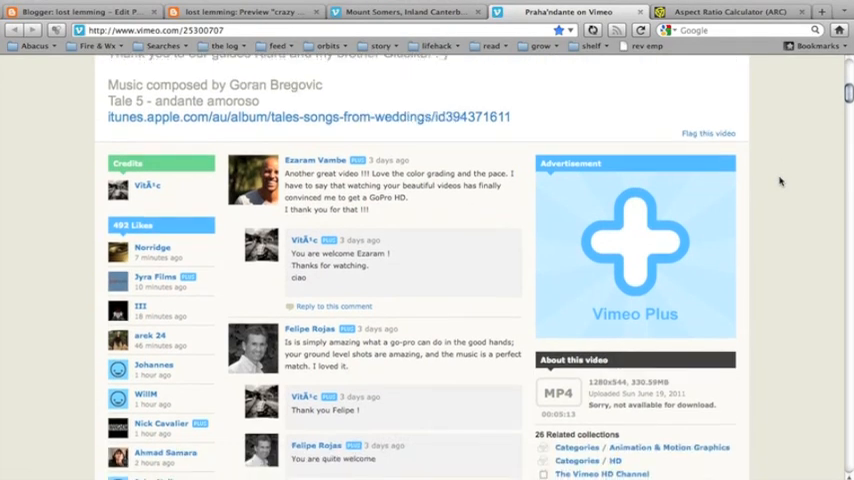
scroll(down, 3)
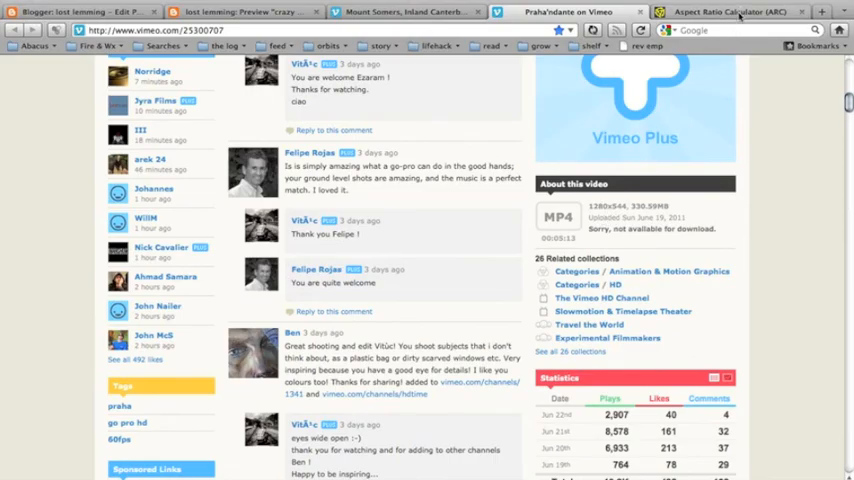
click(730, 12)
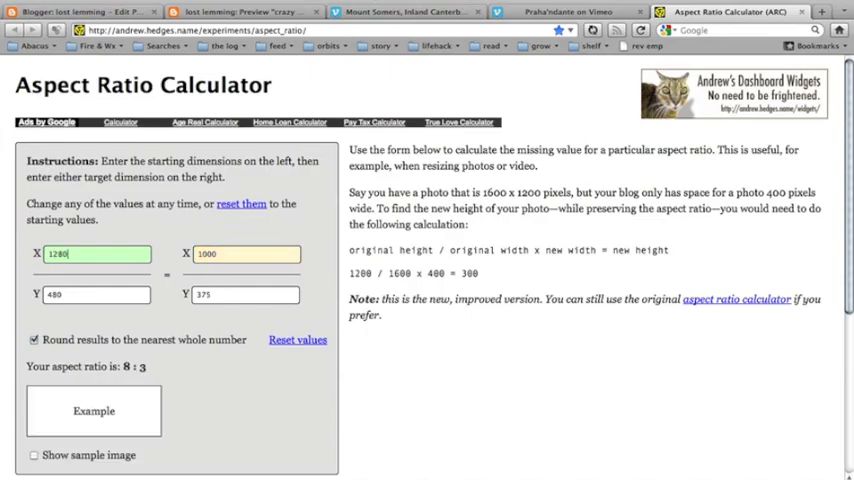
Enter 1280 by 544 with target width 500, yielding a 40:17 ratio and height 213.
click(96, 294)
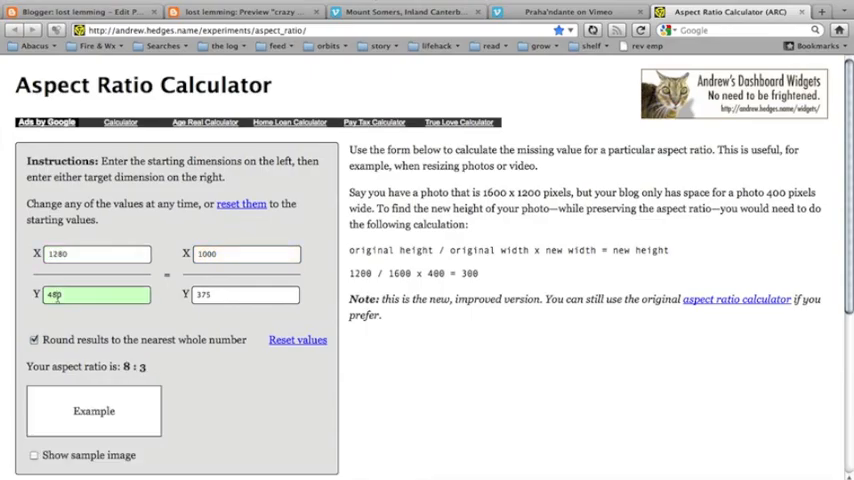
text(544)
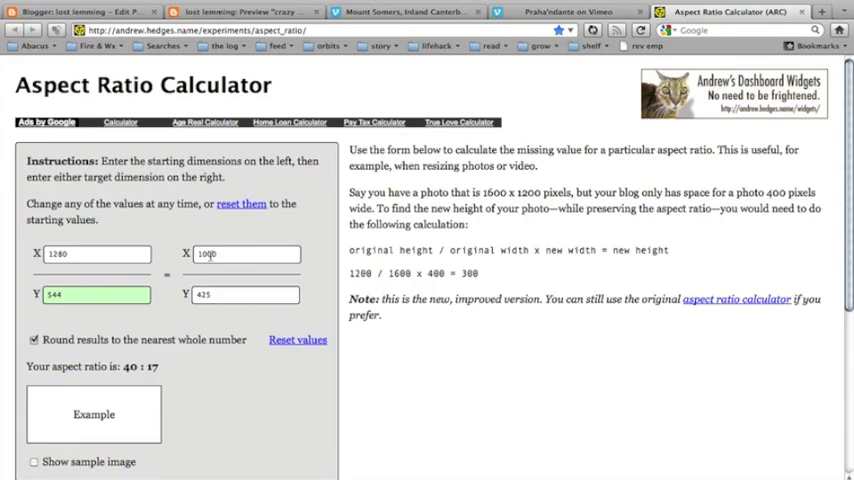
click(244, 252)
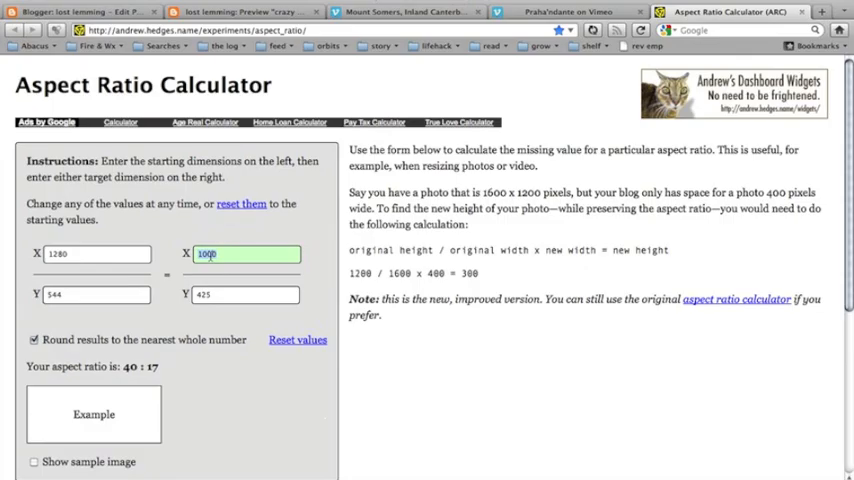
text(500)
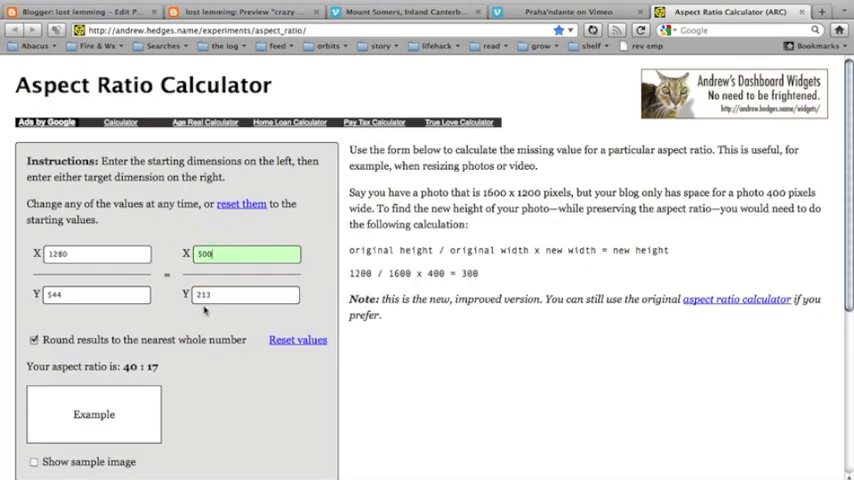
click(80, 12)
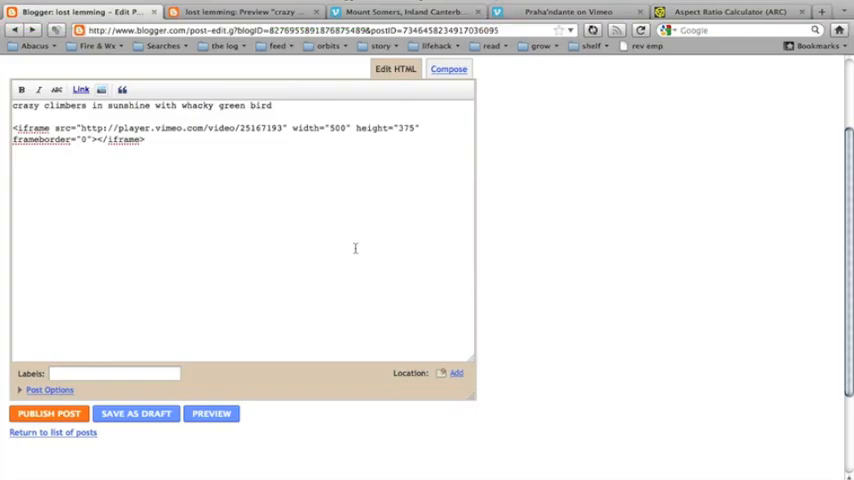
Publish the crazy bird post, view it live, and play the embedded Vimeo video.
click(244, 12)
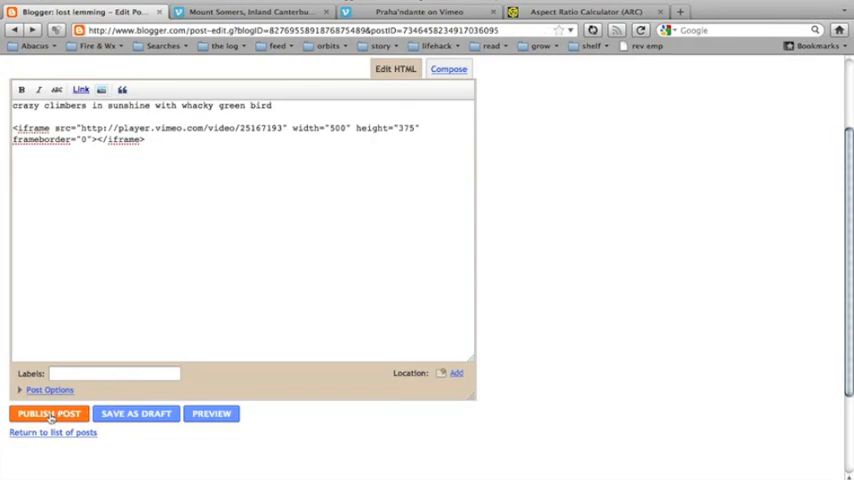
click(48, 412)
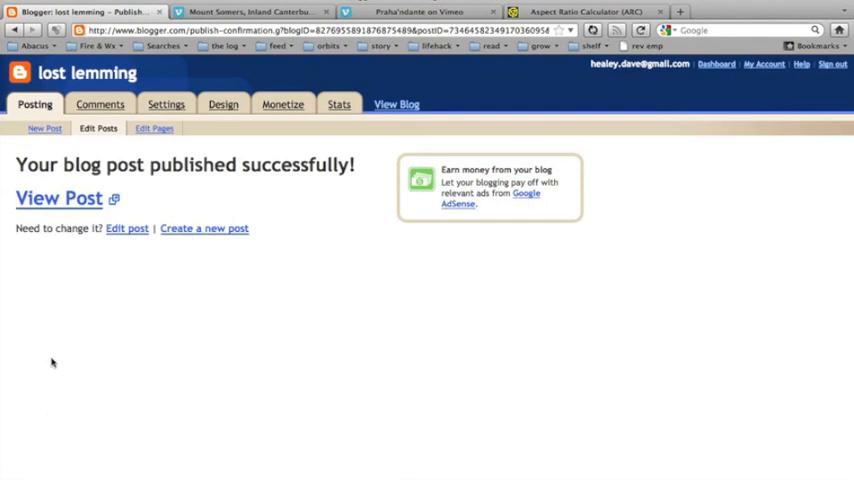
click(58, 198)
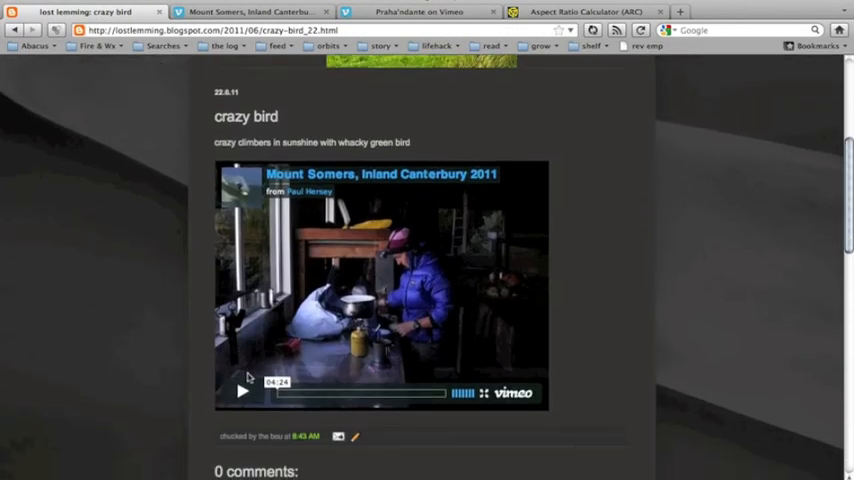
click(242, 392)
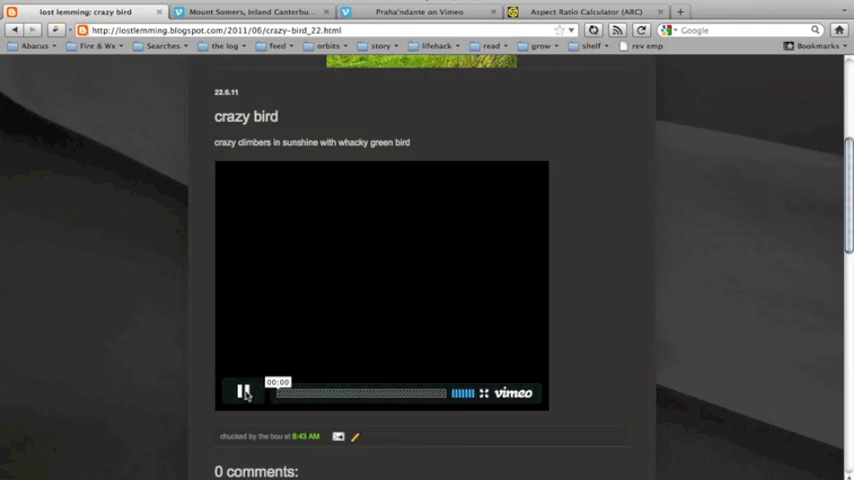
click(242, 392)
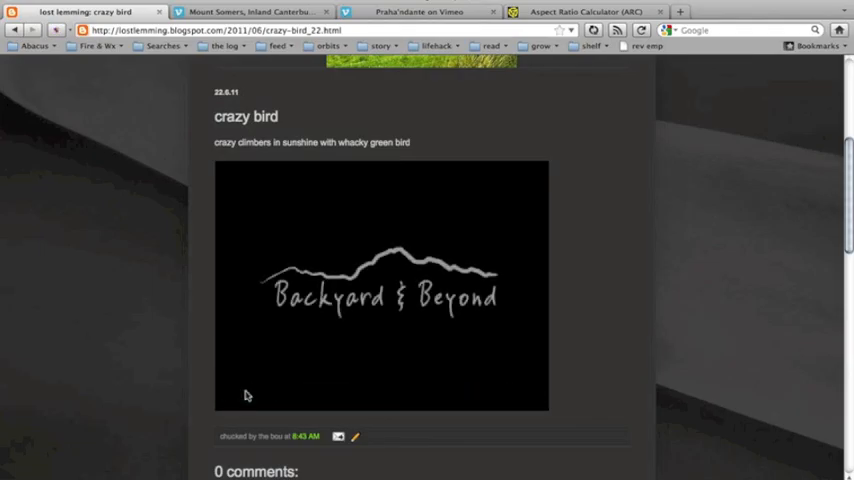